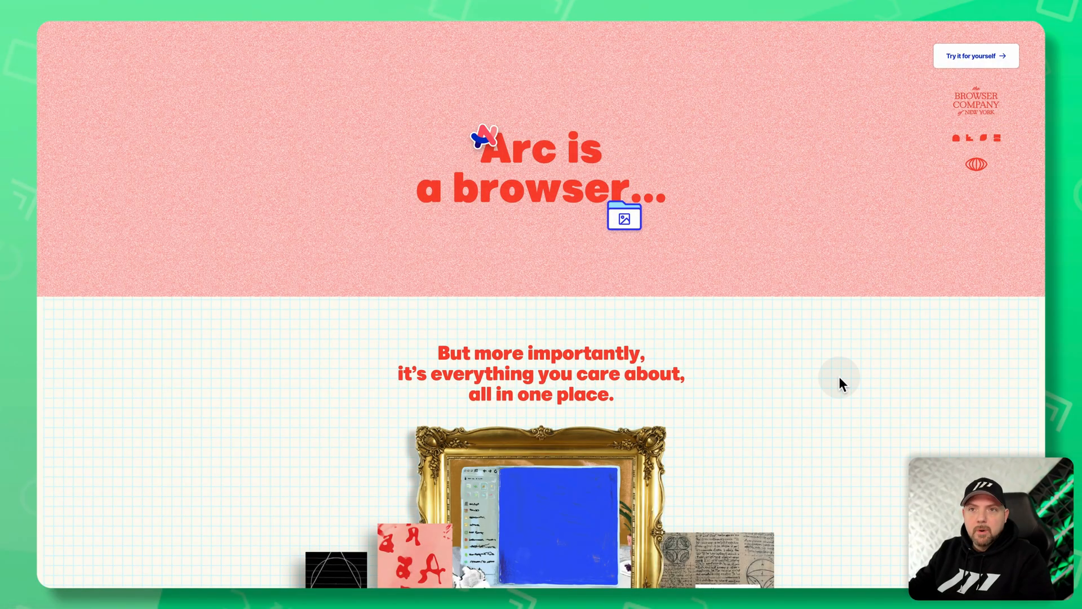
{"action": "mouse_move", "coordinate": [999, 336]}
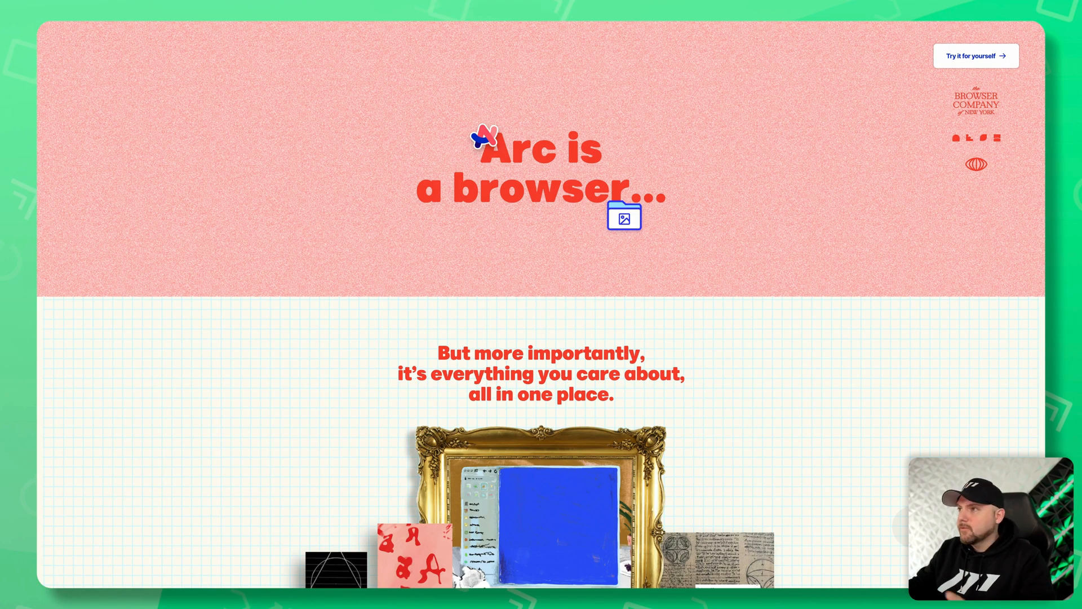
{"action": "mouse_move", "coordinate": [844, 454]}
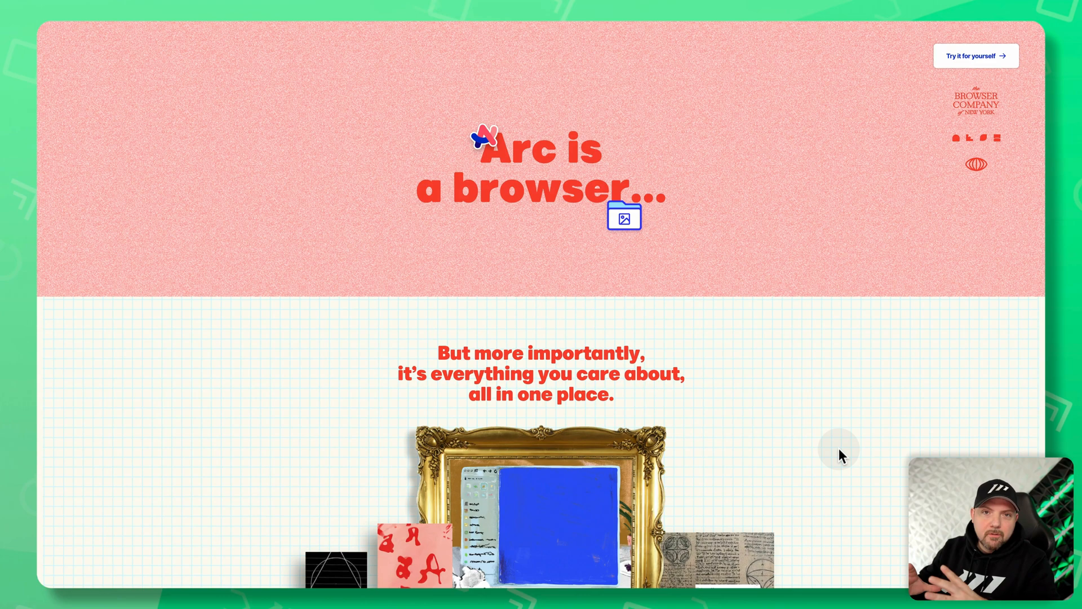
Reveal the sidebar with pinned sites, bookmarks and open tabs beside arc.net.
{"action": "key", "text": "cmd+s"}
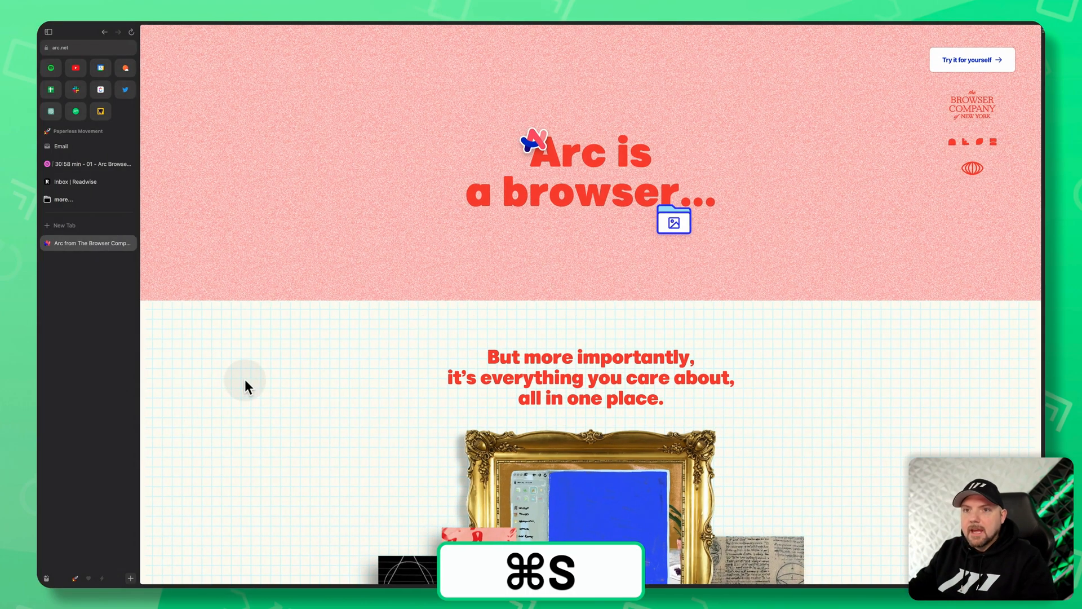
Find paperlessmovement.com via the command bar and switch to the Paperless Movement tab.
{"action": "key", "text": "cmd+s"}
{"action": "type", "text": "pa"}
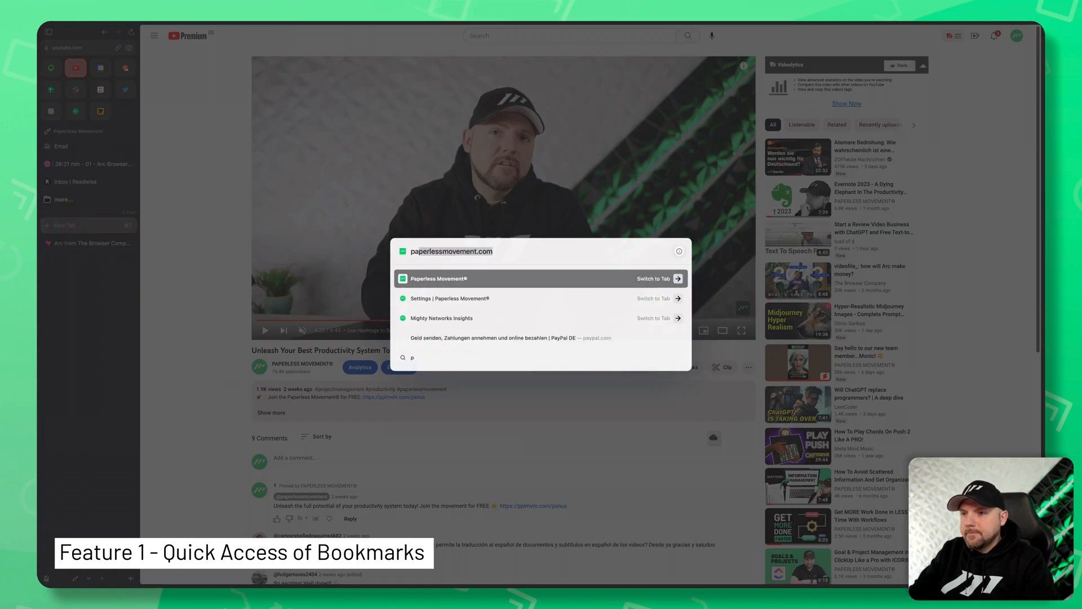
{"action": "left_click", "coordinate": [539, 278]}
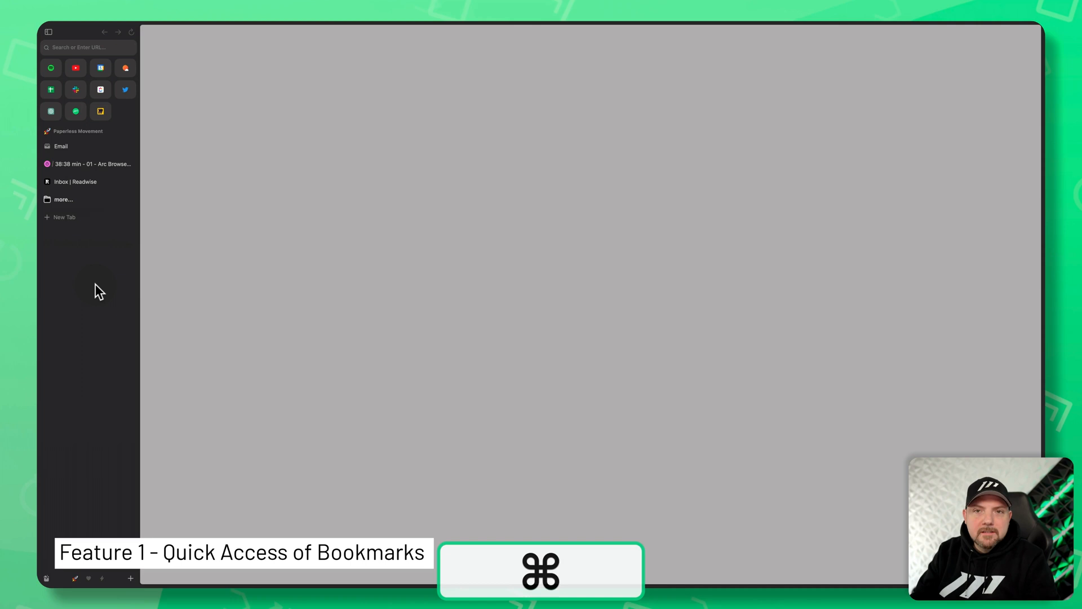
{"action": "key", "text": "cmd+t"}
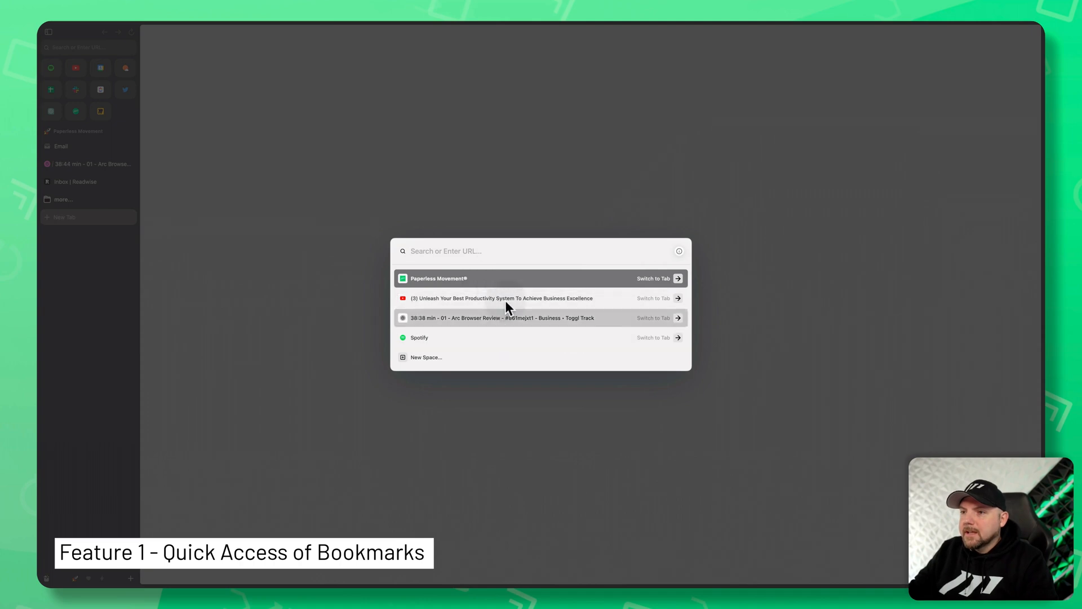
{"action": "type", "text": "paperlessmovement.com"}
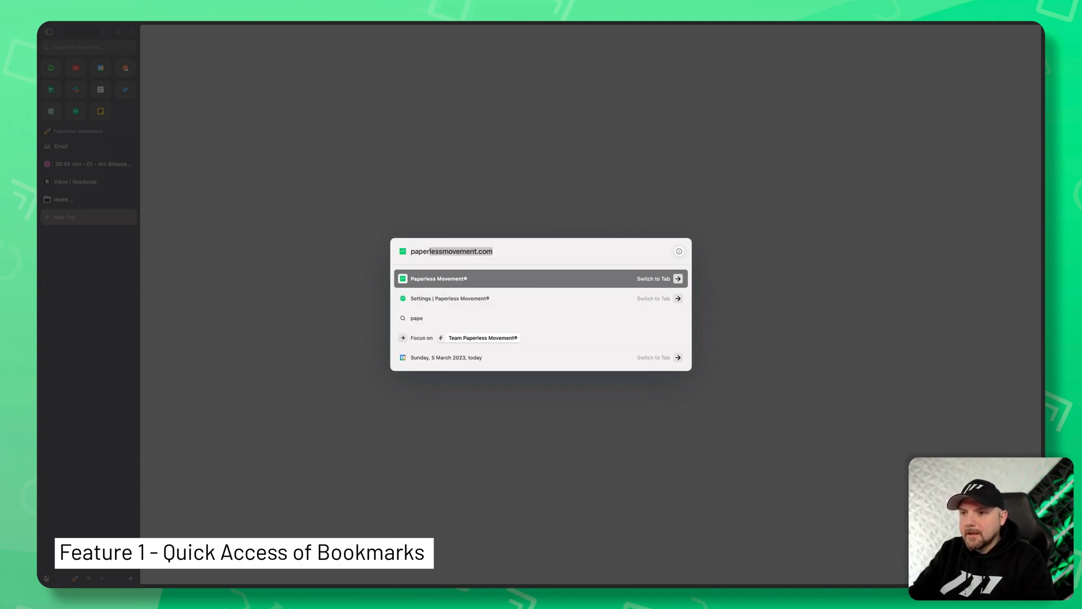
{"action": "type", "text": "r"}
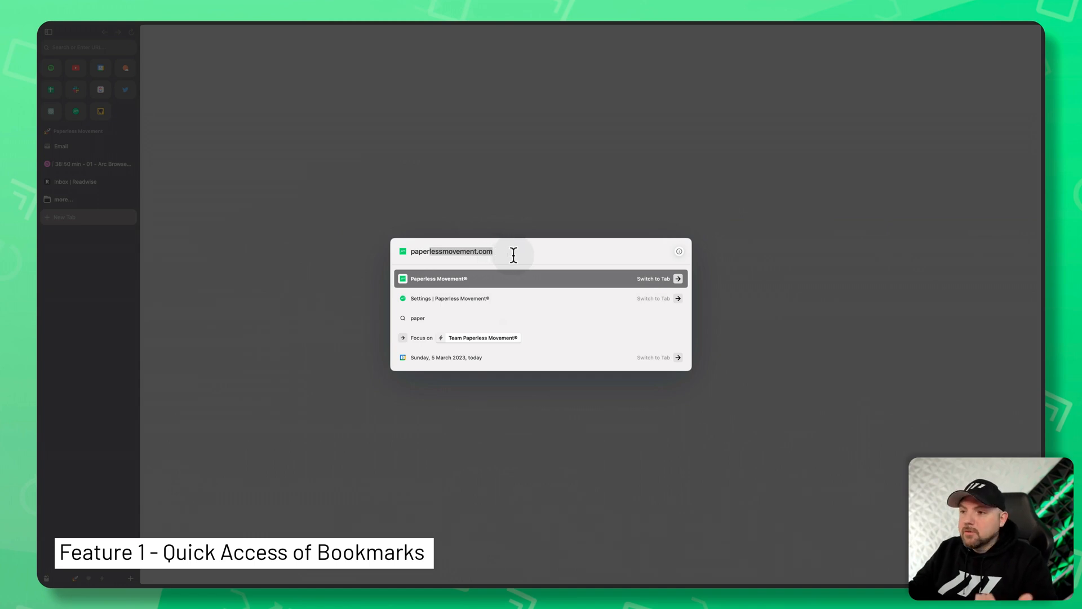
{"action": "mouse_move", "coordinate": [645, 291]}
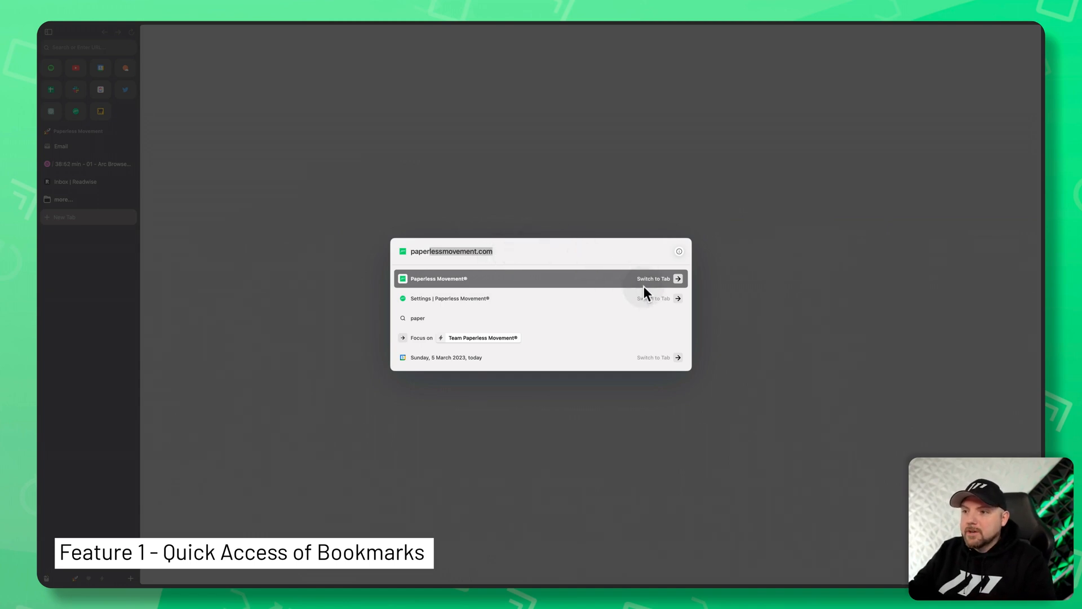
{"action": "mouse_move", "coordinate": [647, 286]}
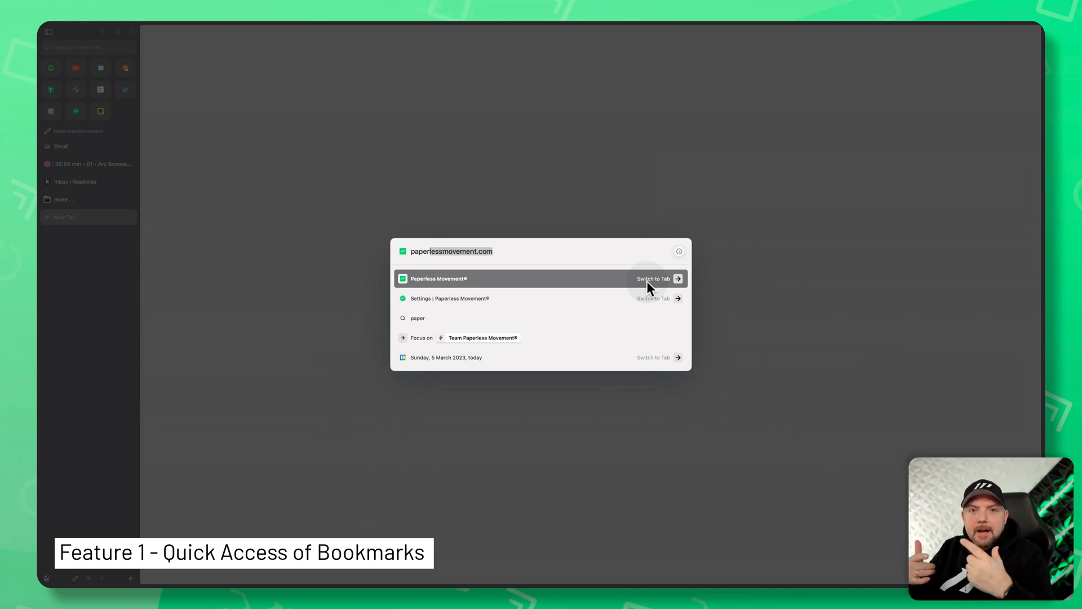
{"action": "mouse_move", "coordinate": [373, 192]}
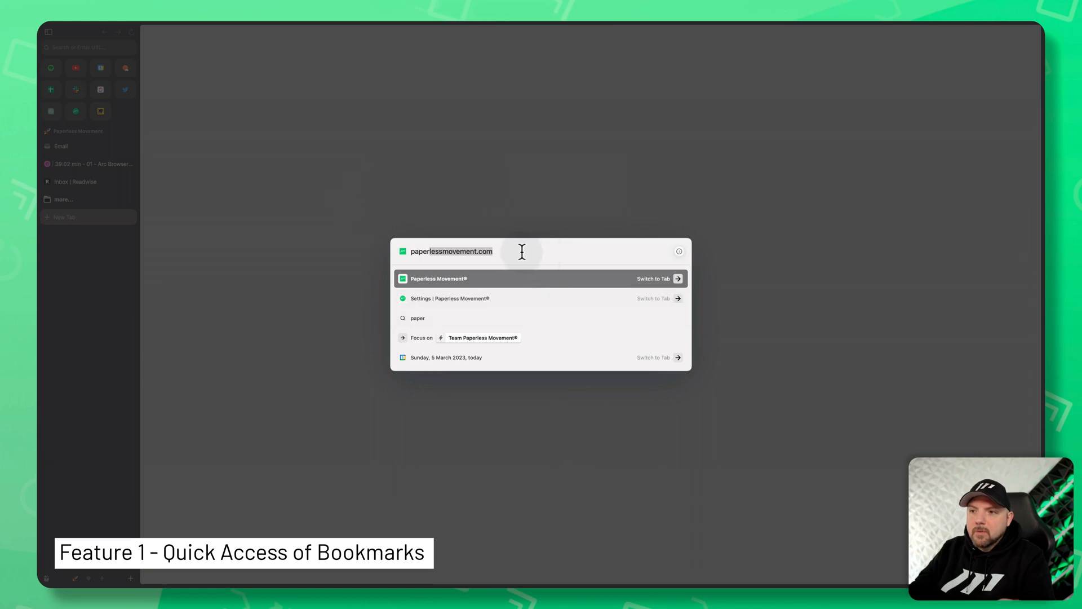
{"action": "left_click", "coordinate": [540, 279]}
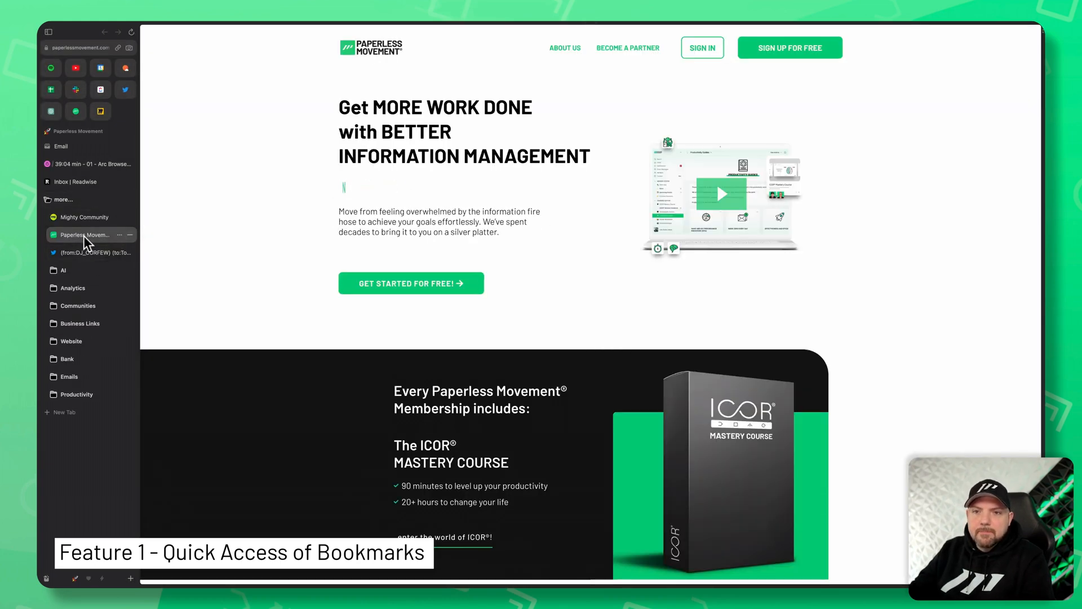
{"action": "mouse_move", "coordinate": [87, 234]}
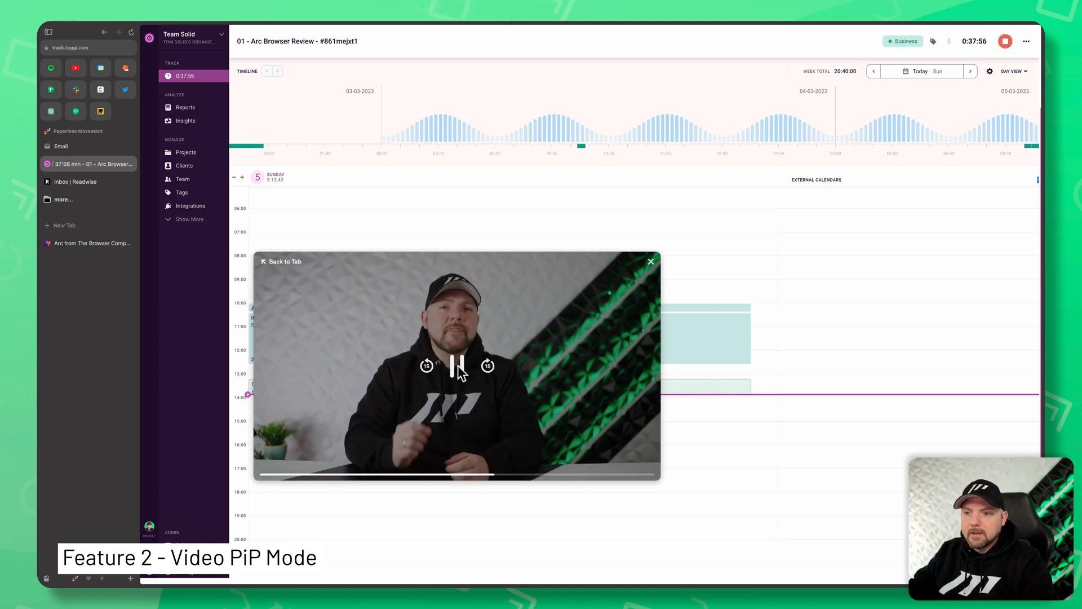
Pause and close the floating YouTube player, returning to its tab and then the Email inbox.
{"action": "left_click", "coordinate": [457, 365]}
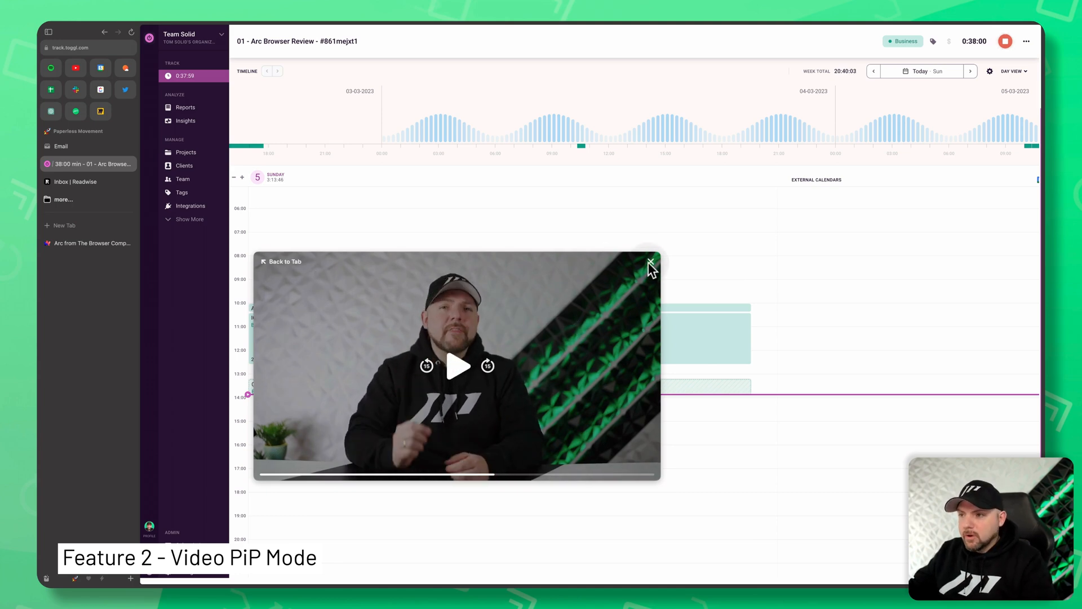
{"action": "left_click", "coordinate": [649, 264]}
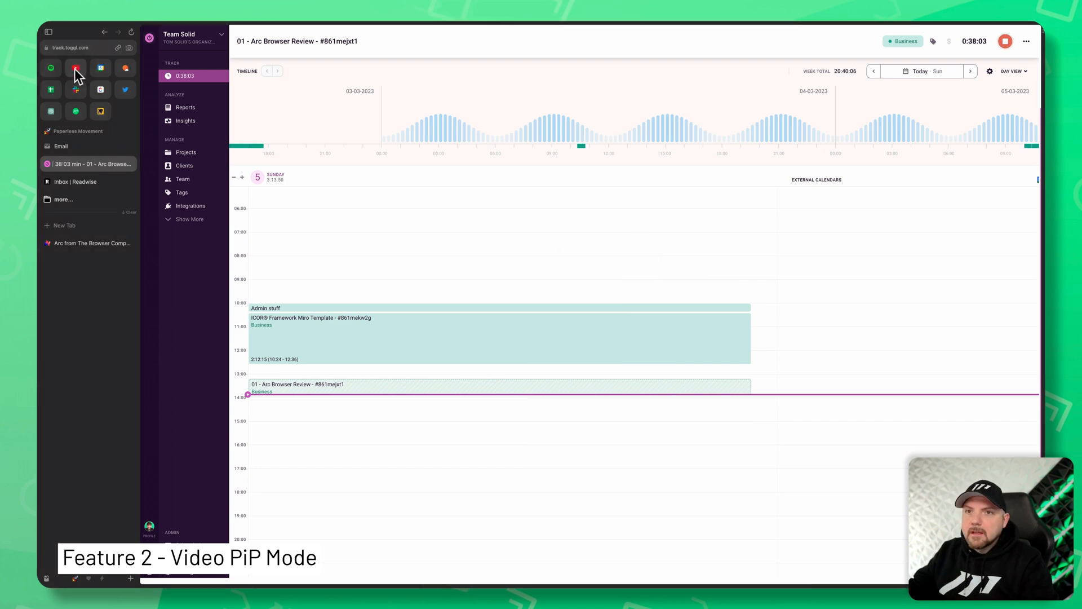
{"action": "left_click", "coordinate": [76, 68]}
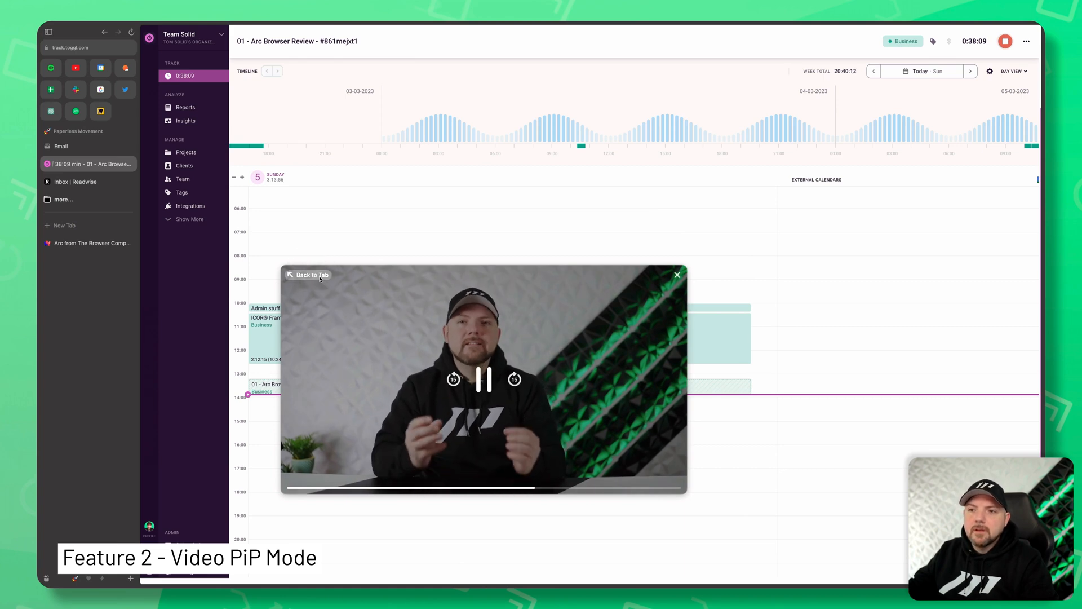
{"action": "left_click", "coordinate": [309, 274]}
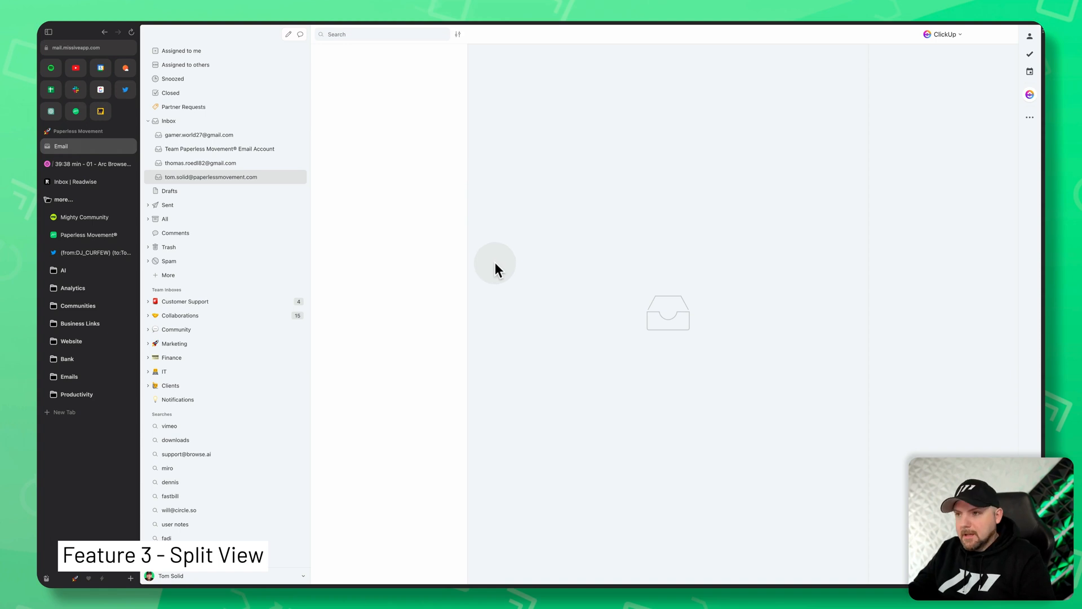
Compose a new Missive email with body 'wefwe' and set up split view beside Paperless Movement.
{"action": "left_click", "coordinate": [288, 34]}
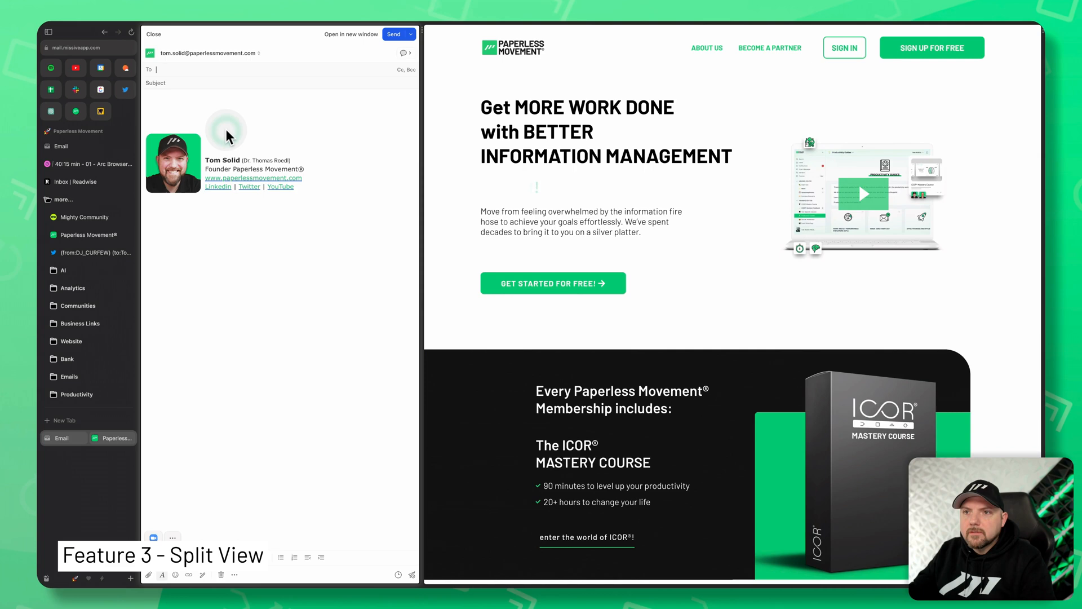
{"action": "type", "text": "wefwe"}
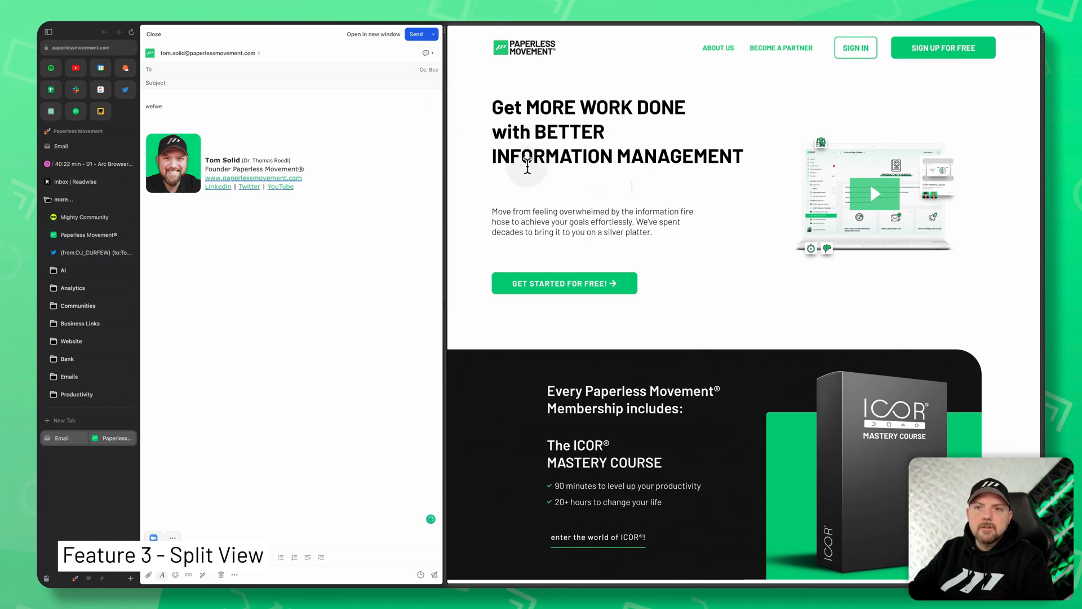
{"action": "key", "text": "cmd+s"}
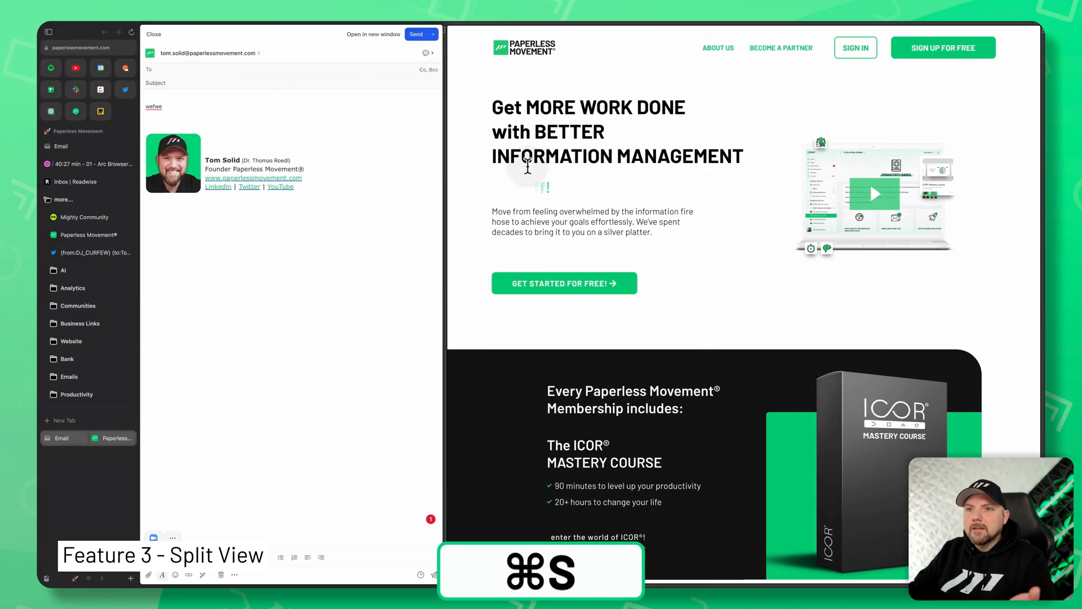
{"action": "key", "text": "cmd+s"}
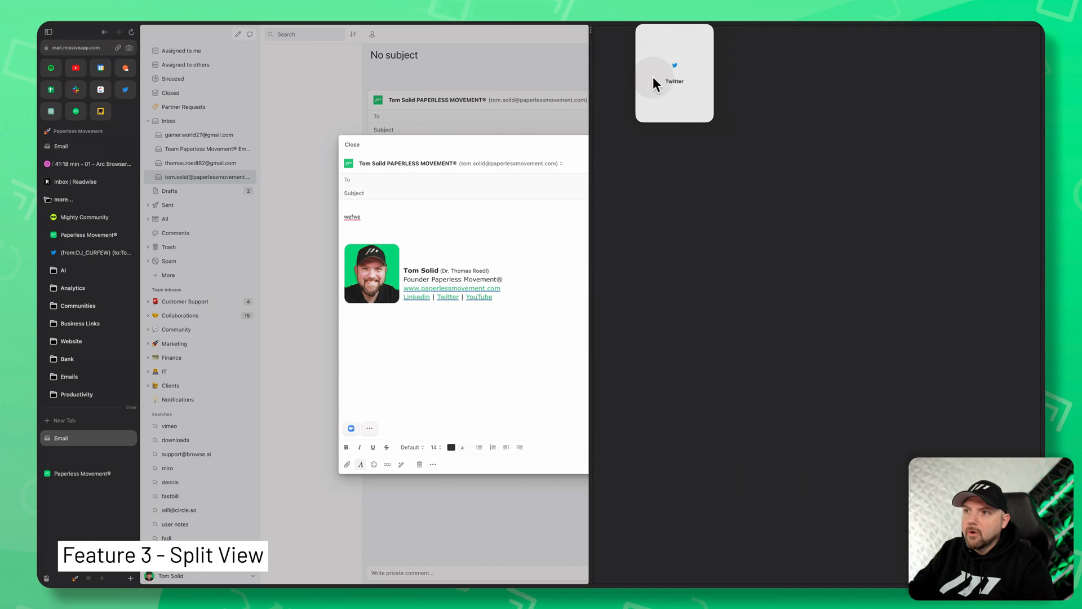
Add the Twitter favourite as a second pane above the email draft.
{"action": "left_click", "coordinate": [673, 74]}
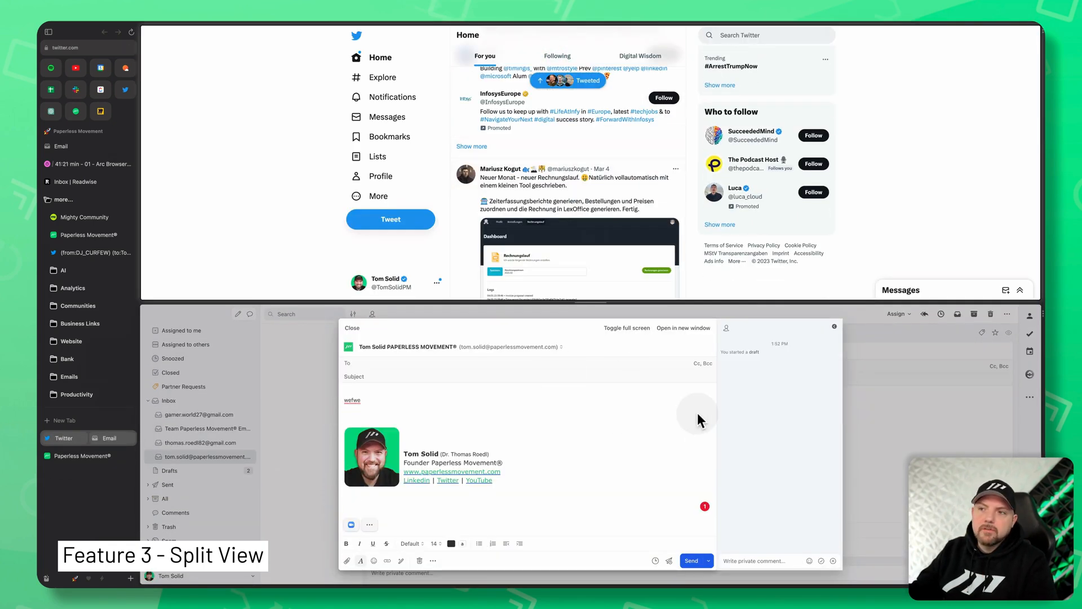
{"action": "mouse_move", "coordinate": [741, 374]}
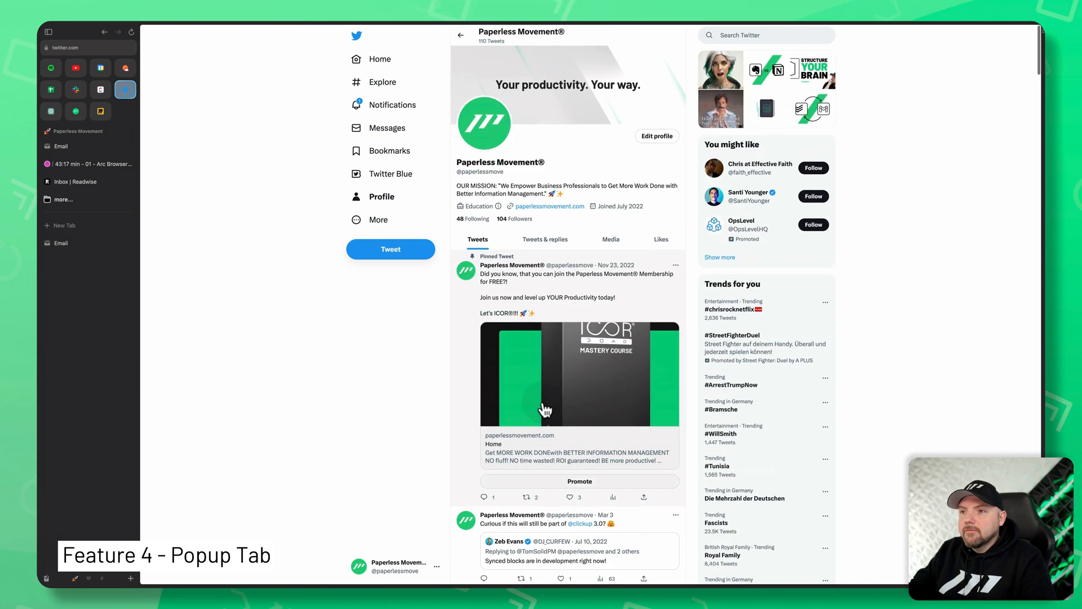
Preview the pinned tweet's Paperless Movement link as a popup and scroll through it.
{"action": "scroll", "scroll_direction": "down", "scroll_amount": 3}
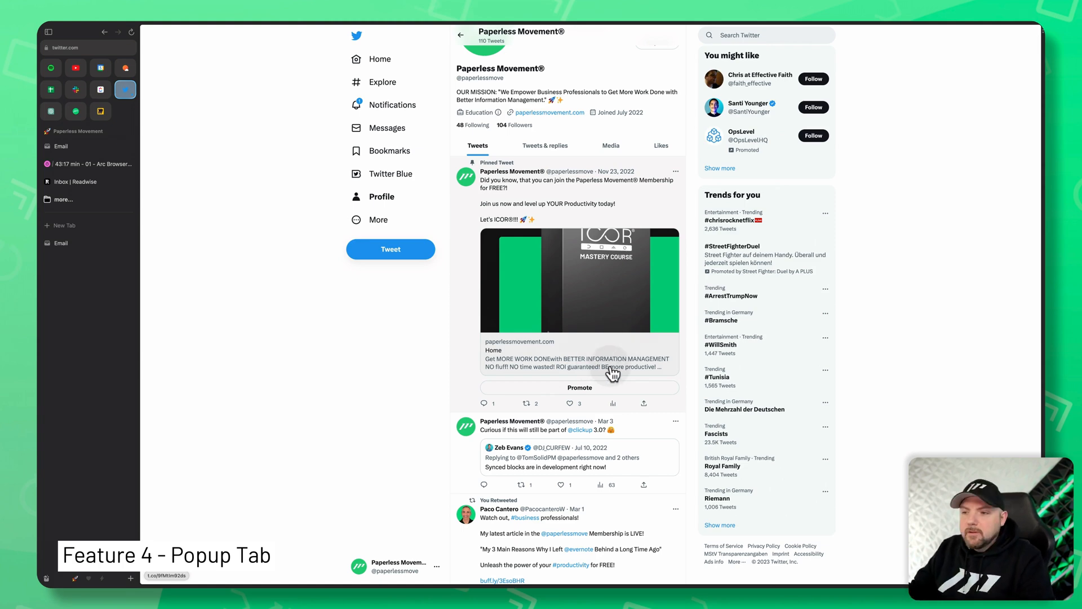
{"action": "left_click", "coordinate": [580, 345]}
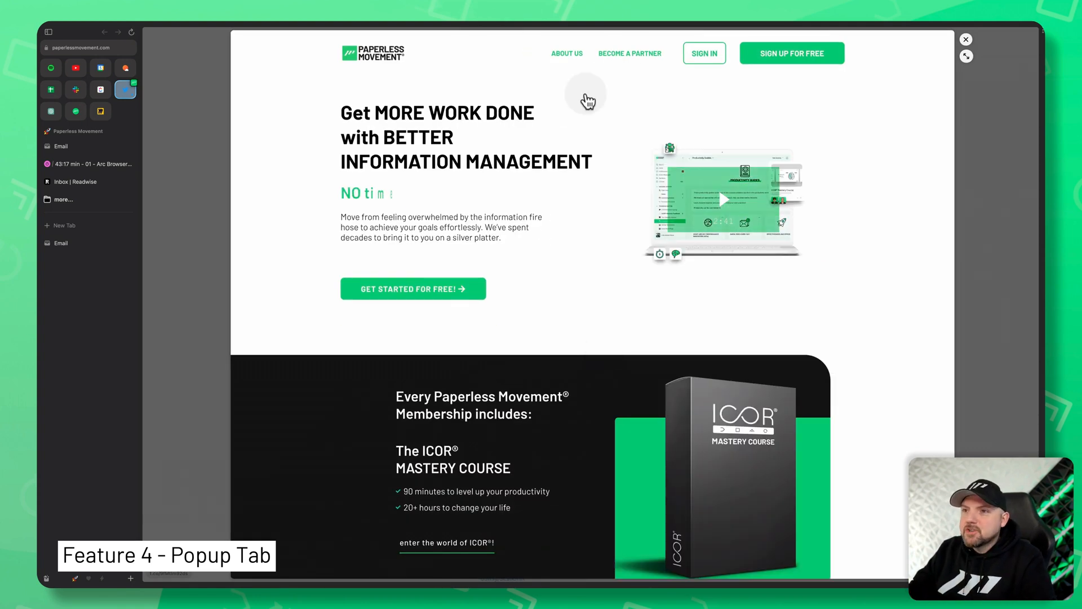
{"action": "scroll", "scroll_direction": "down", "scroll_amount": 3}
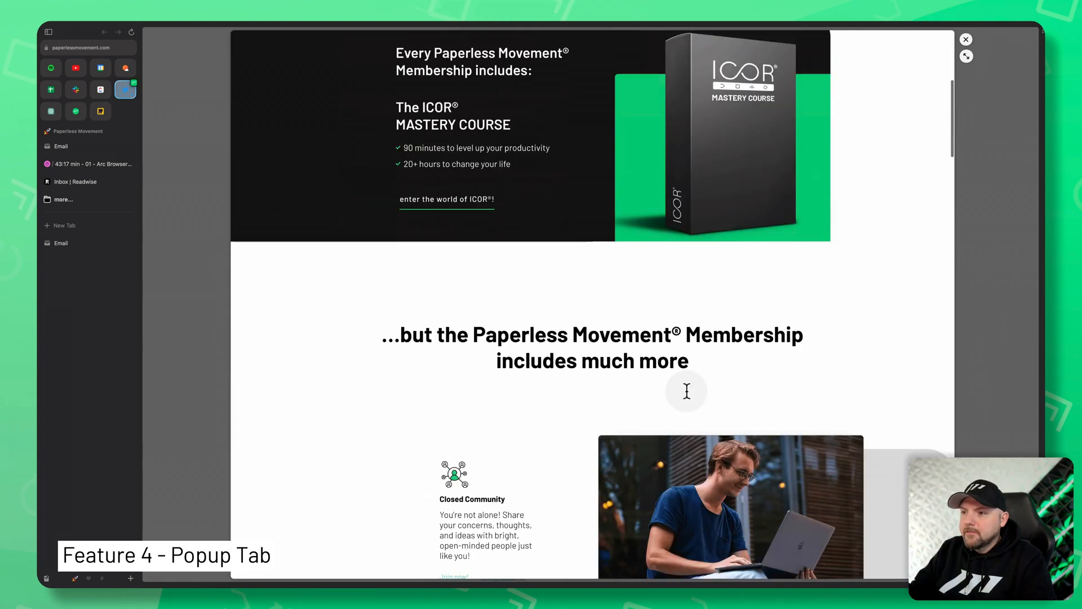
{"action": "scroll", "scroll_direction": "up", "scroll_amount": 3}
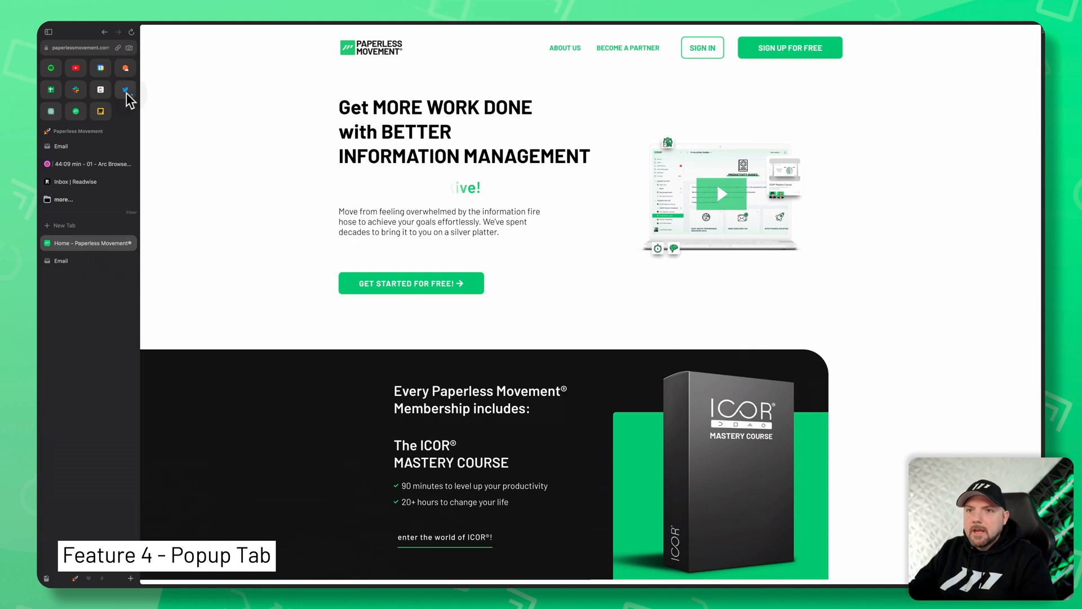
Flip from the Twitter profile to the YouTube video tab and back to Twitter.
{"action": "left_click", "coordinate": [125, 90]}
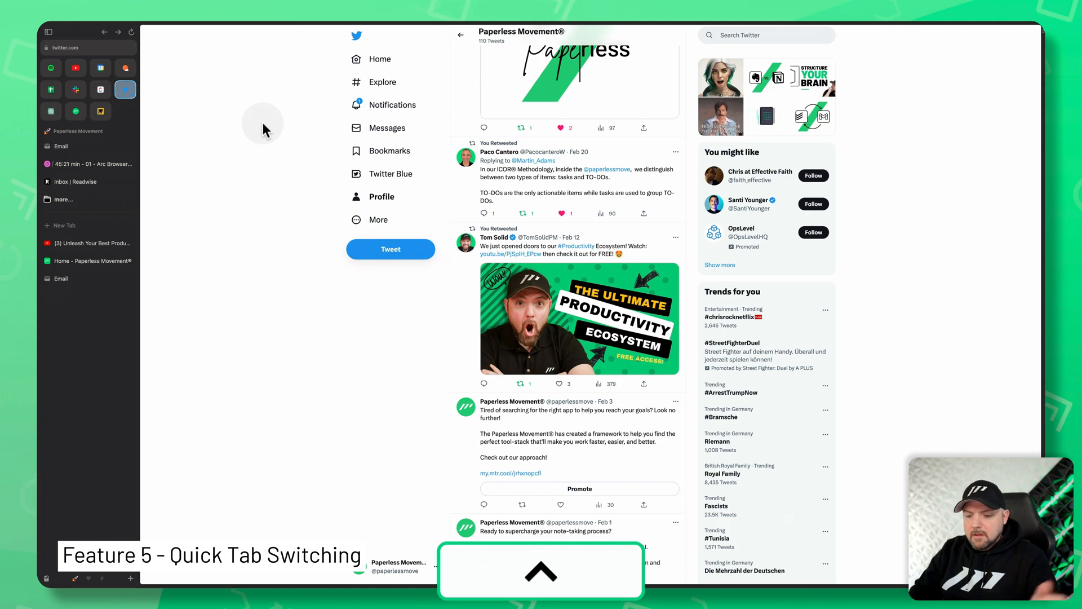
{"action": "left_click", "coordinate": [91, 243]}
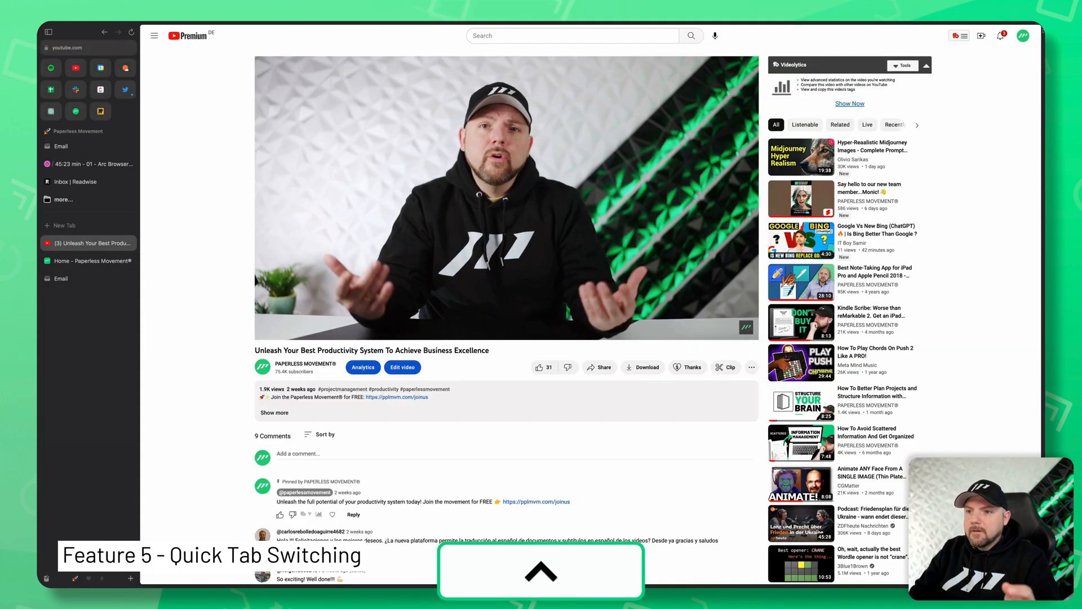
{"action": "left_click", "coordinate": [125, 89]}
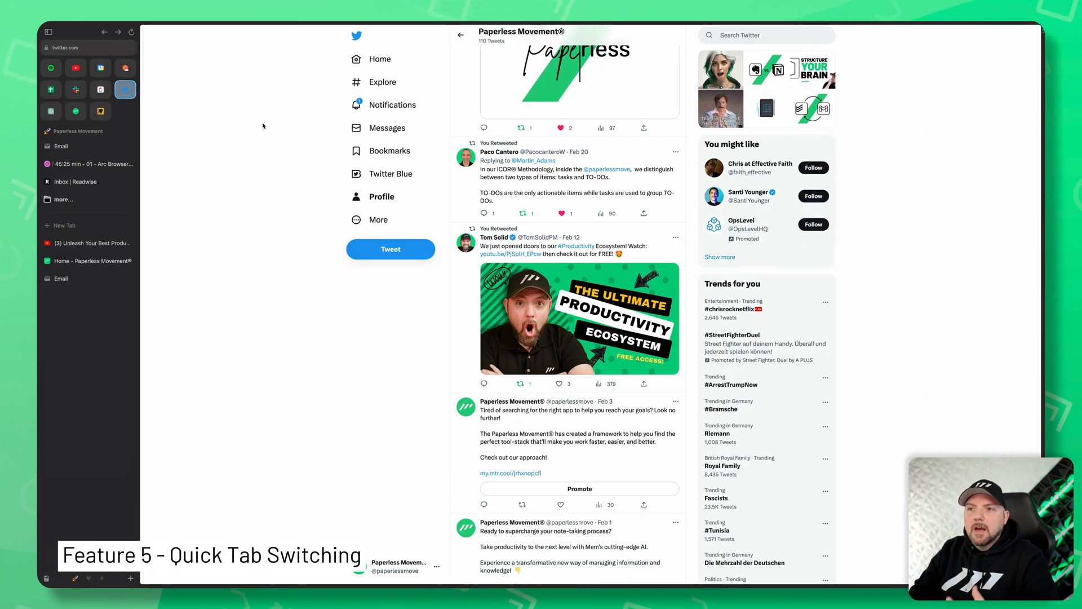